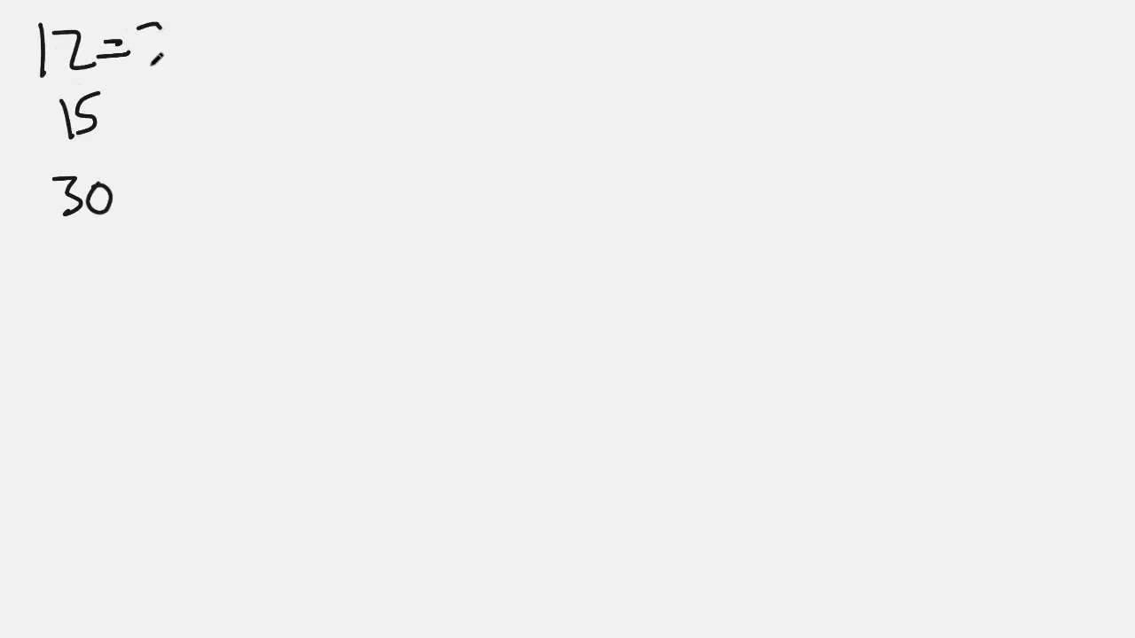
type("2²·3")
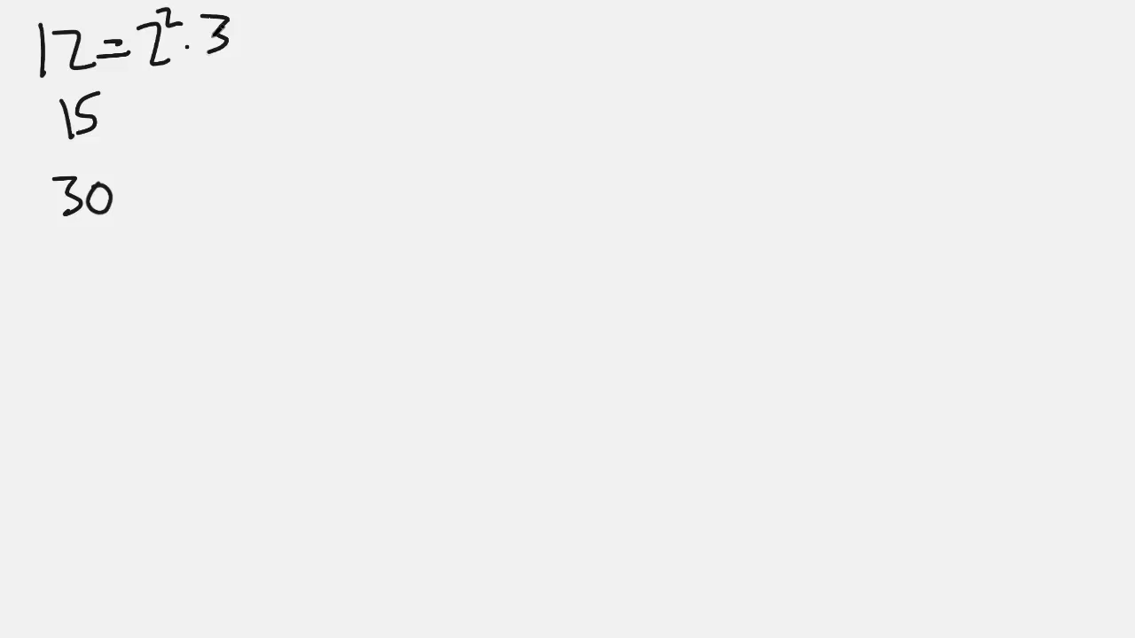
type("=3")
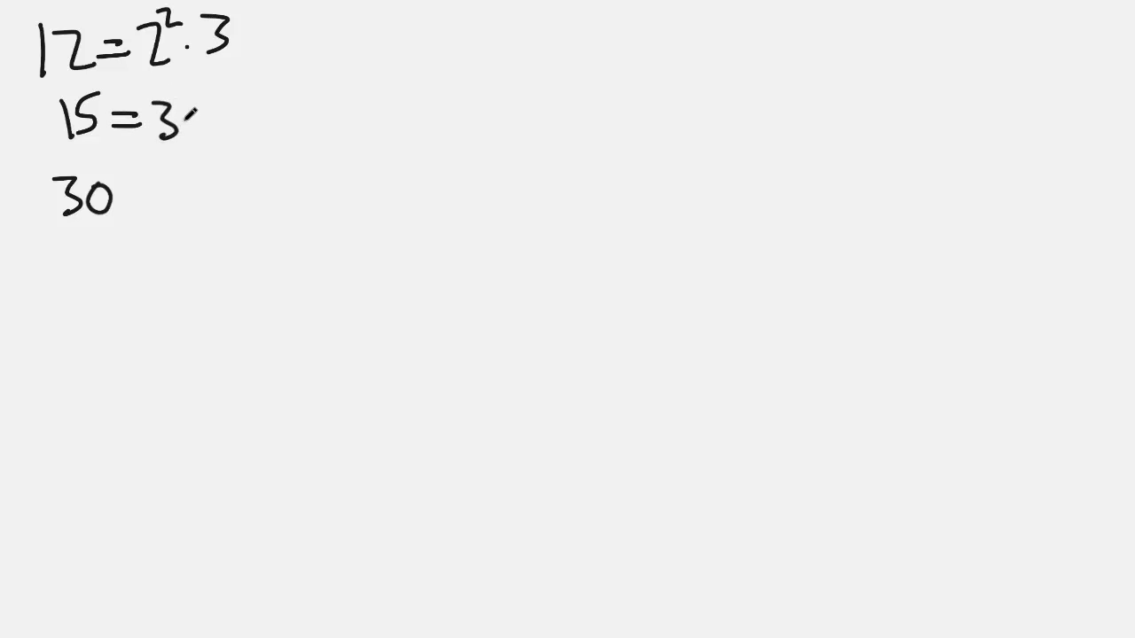
type("5")
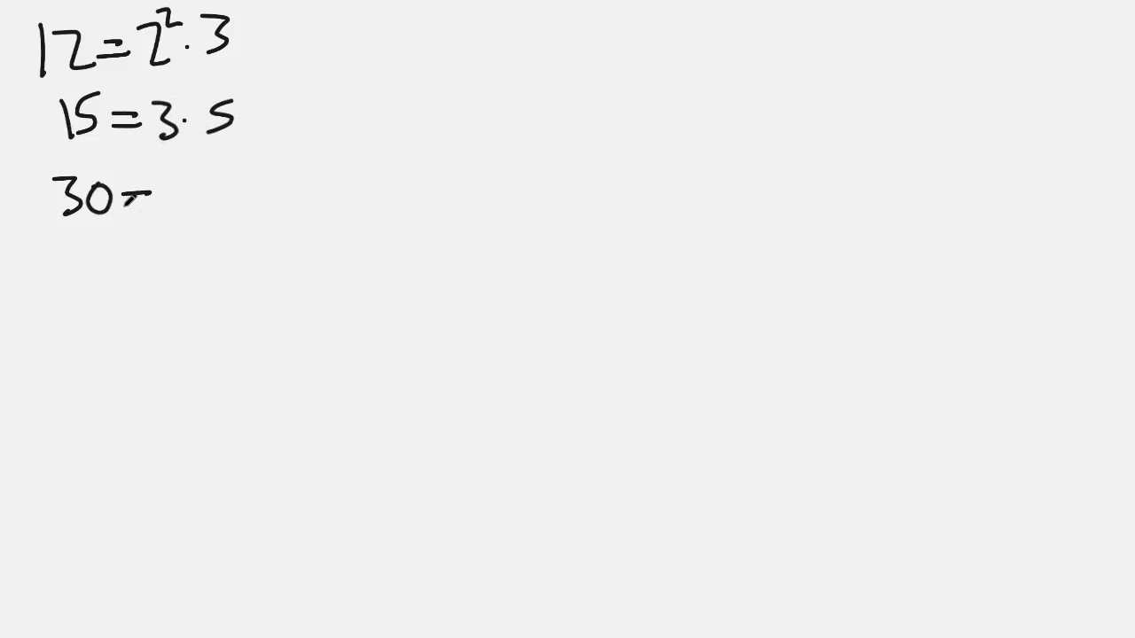
type("=2·3")
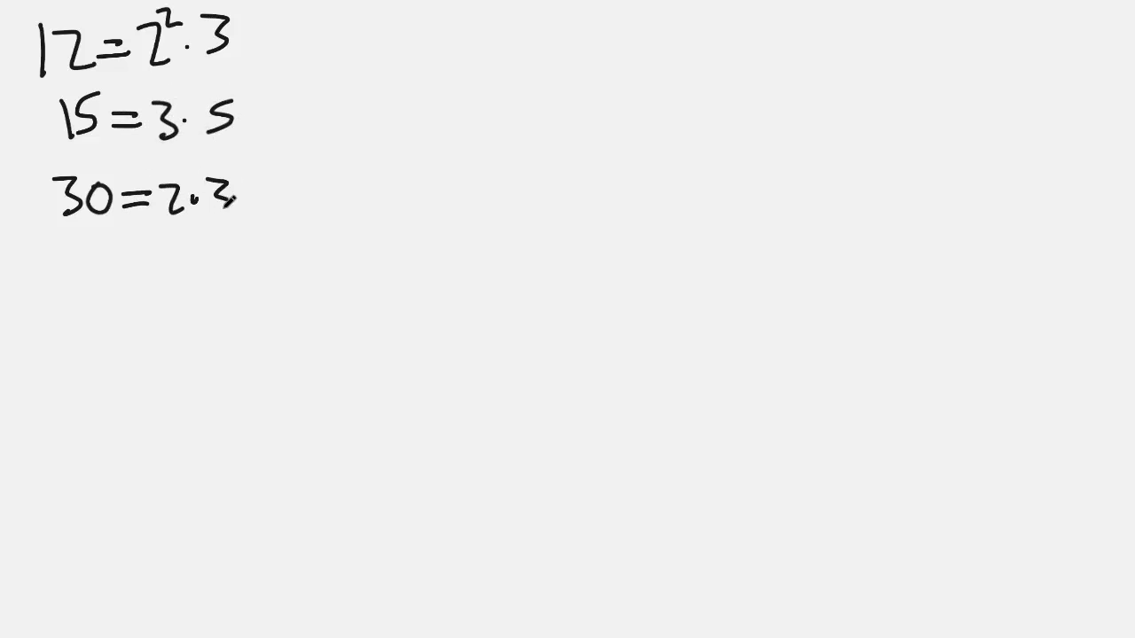
type("·5")
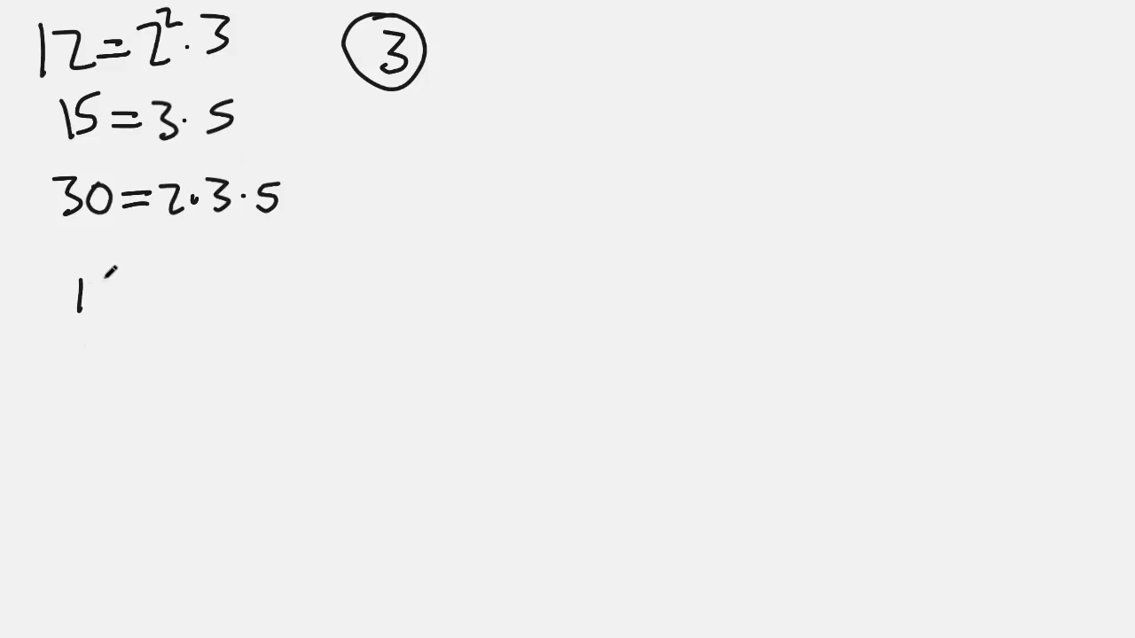
type("18 24")
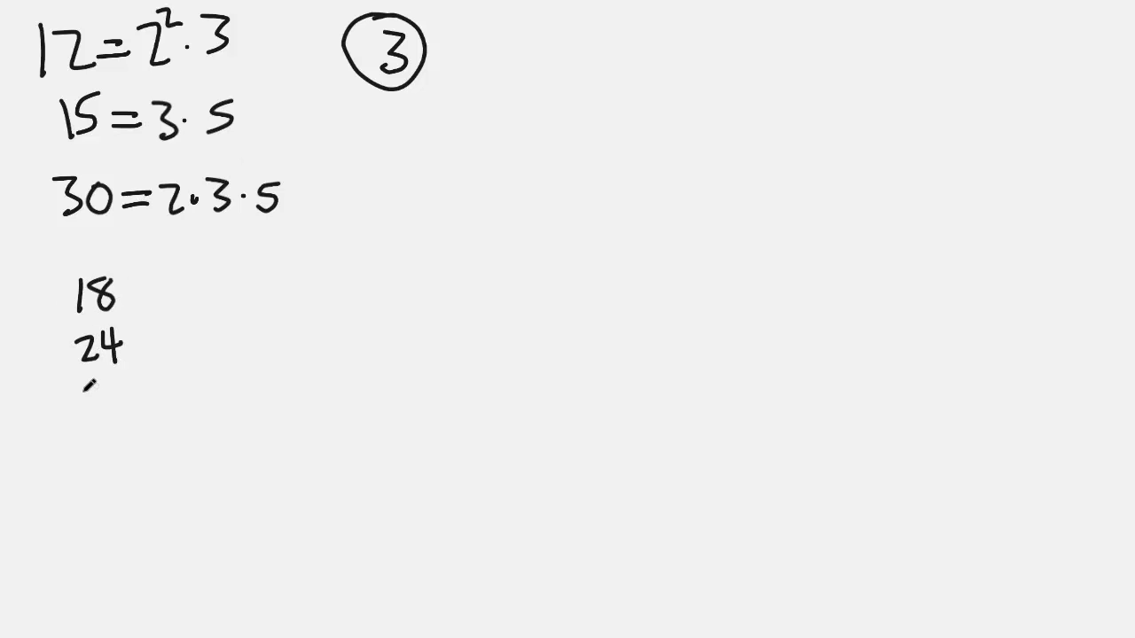
type("30")
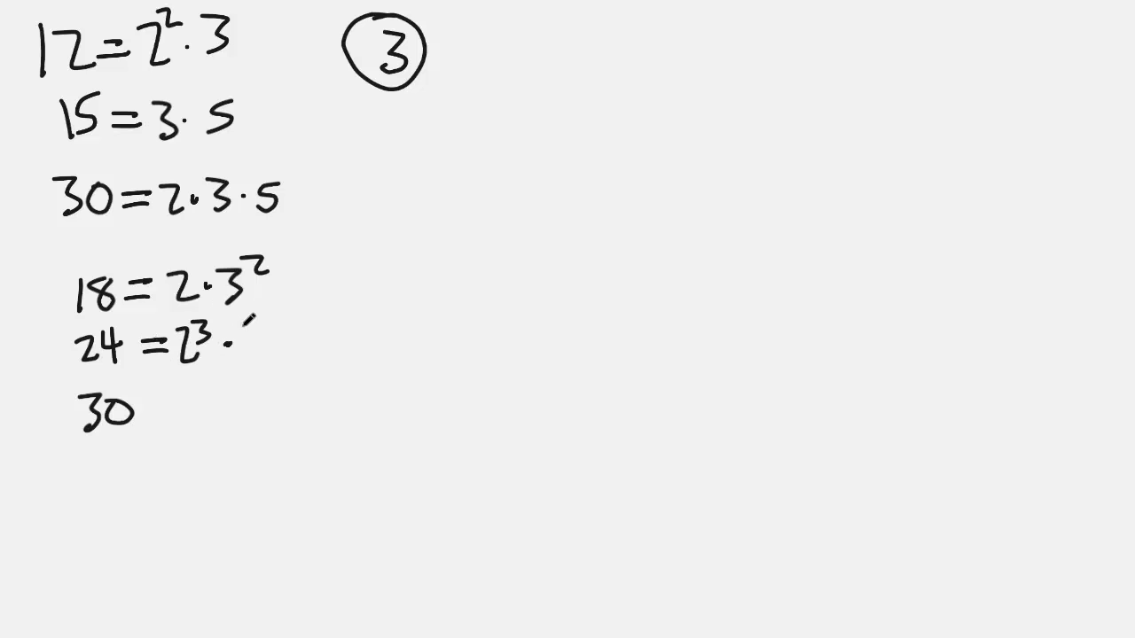
type("3")
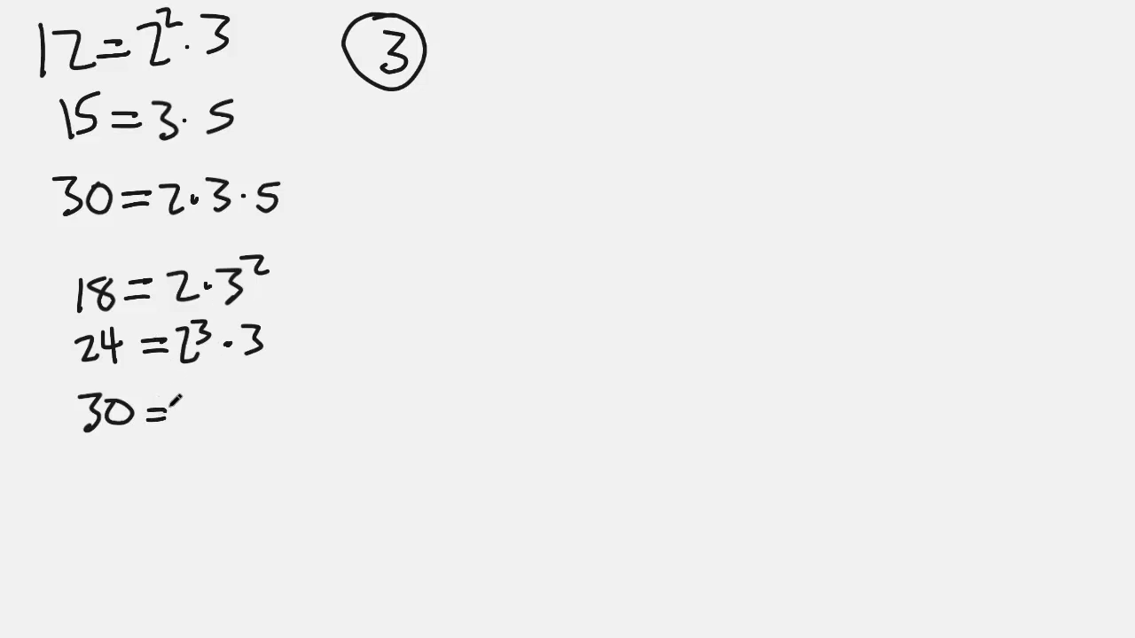
type("2·3")
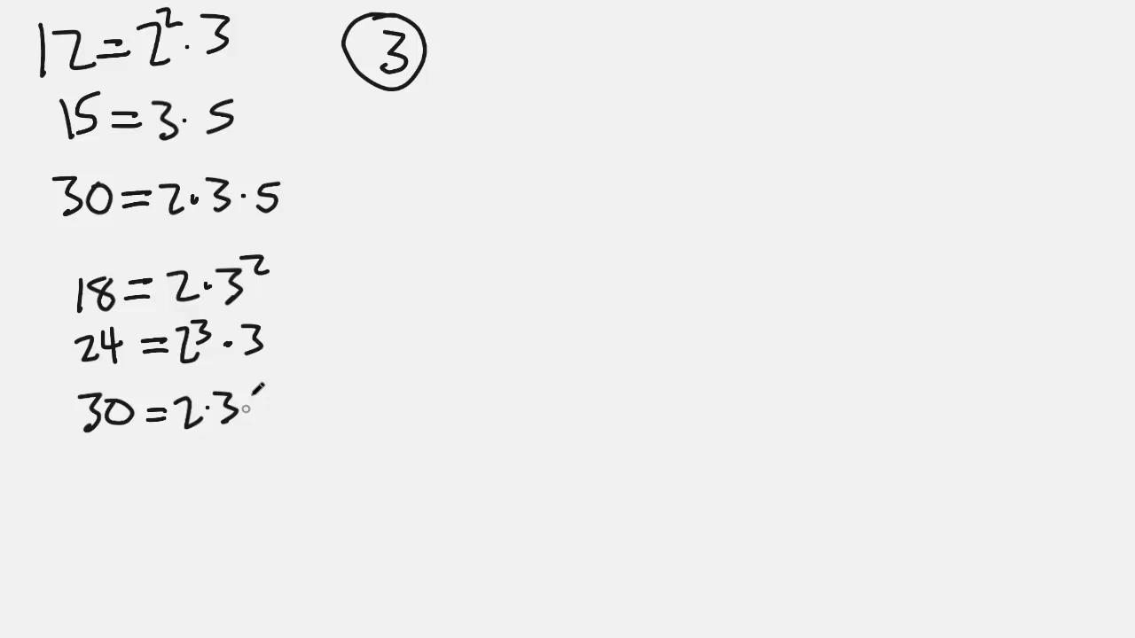
type("5")
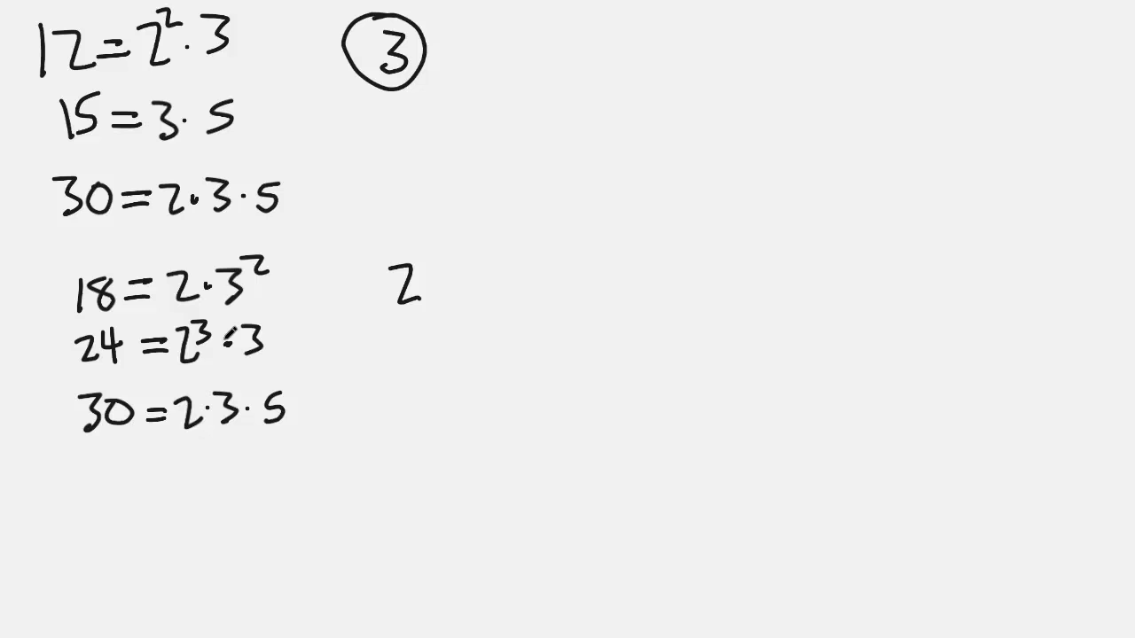
type("·")
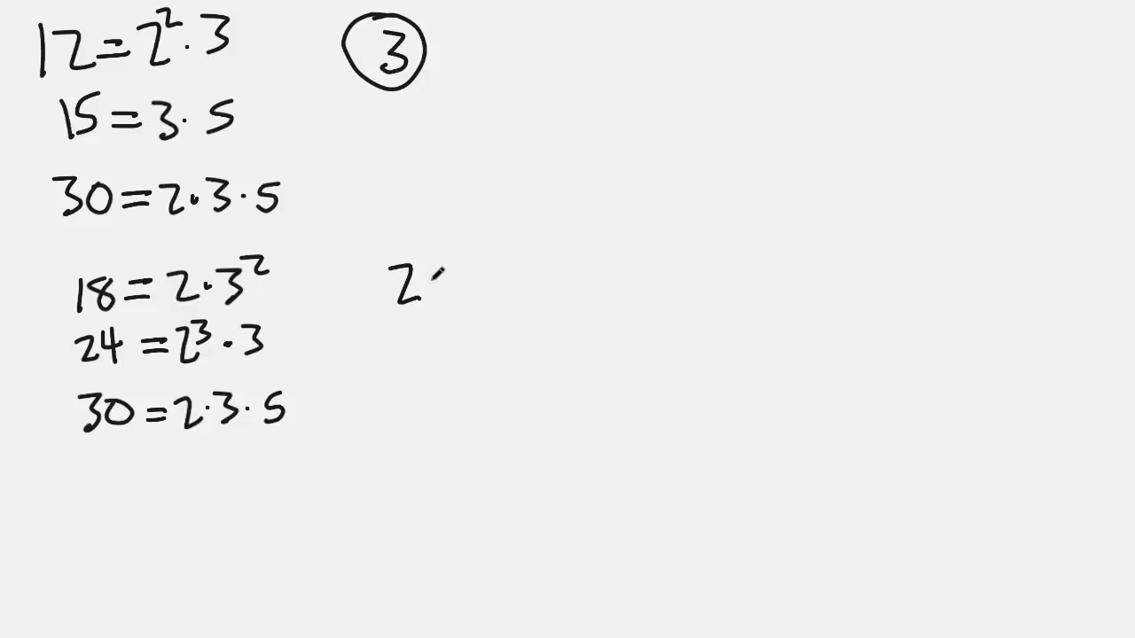
type("·")
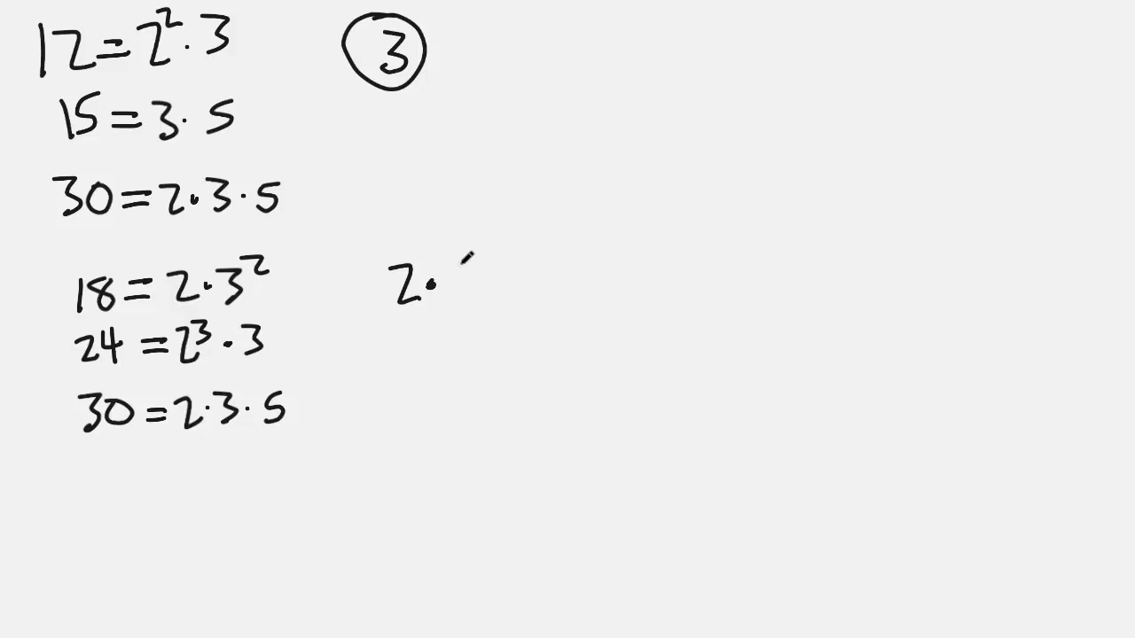
type("3")
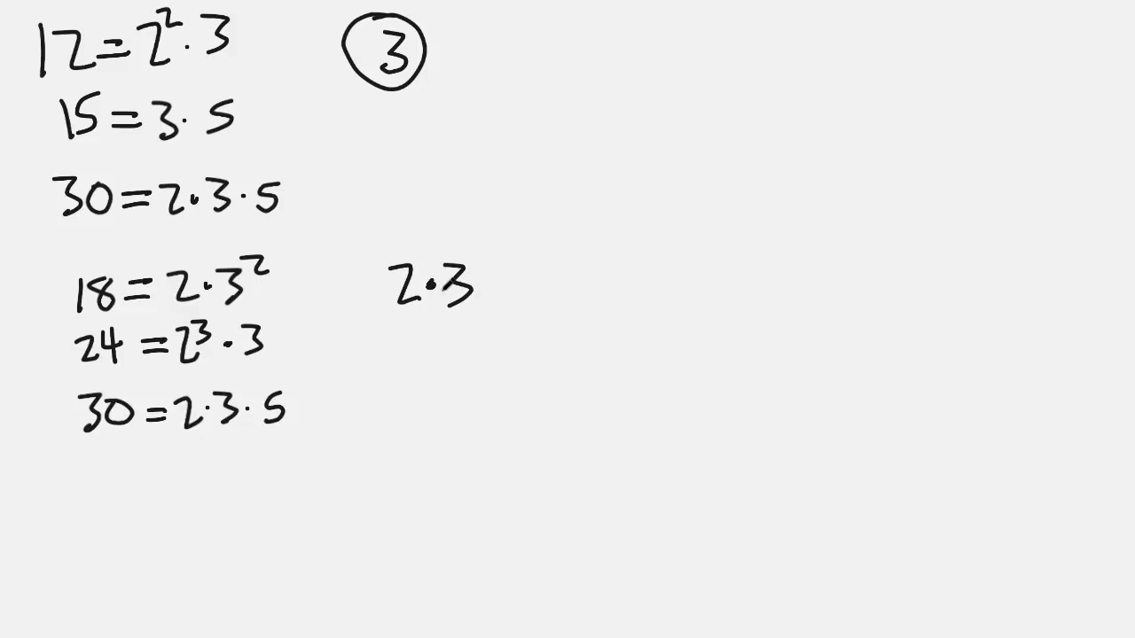
type("·")
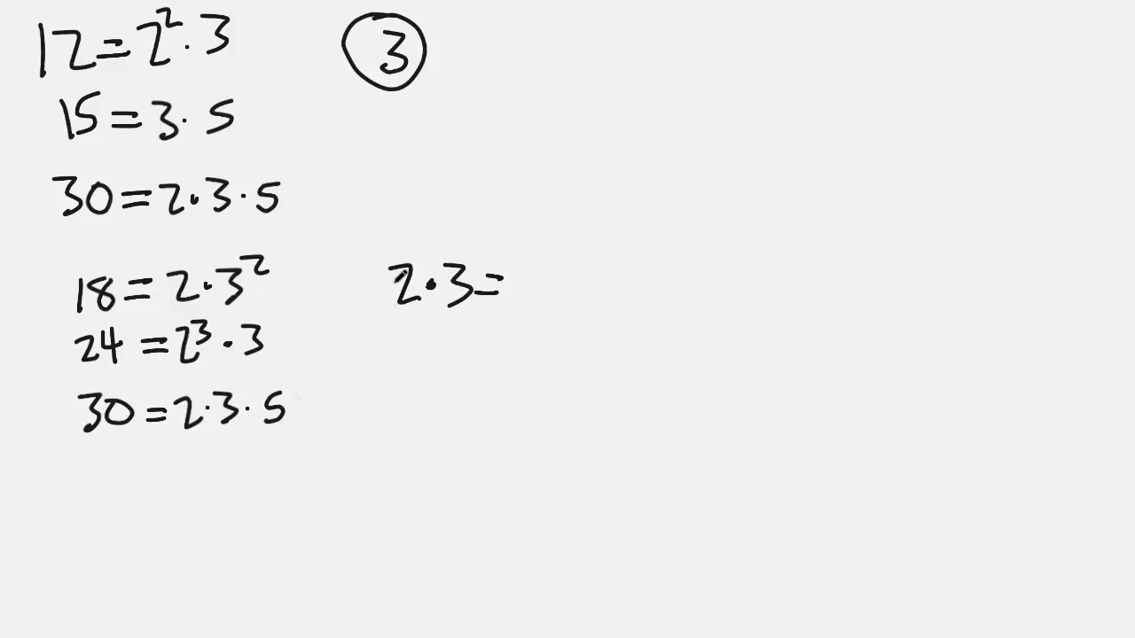
type("6")
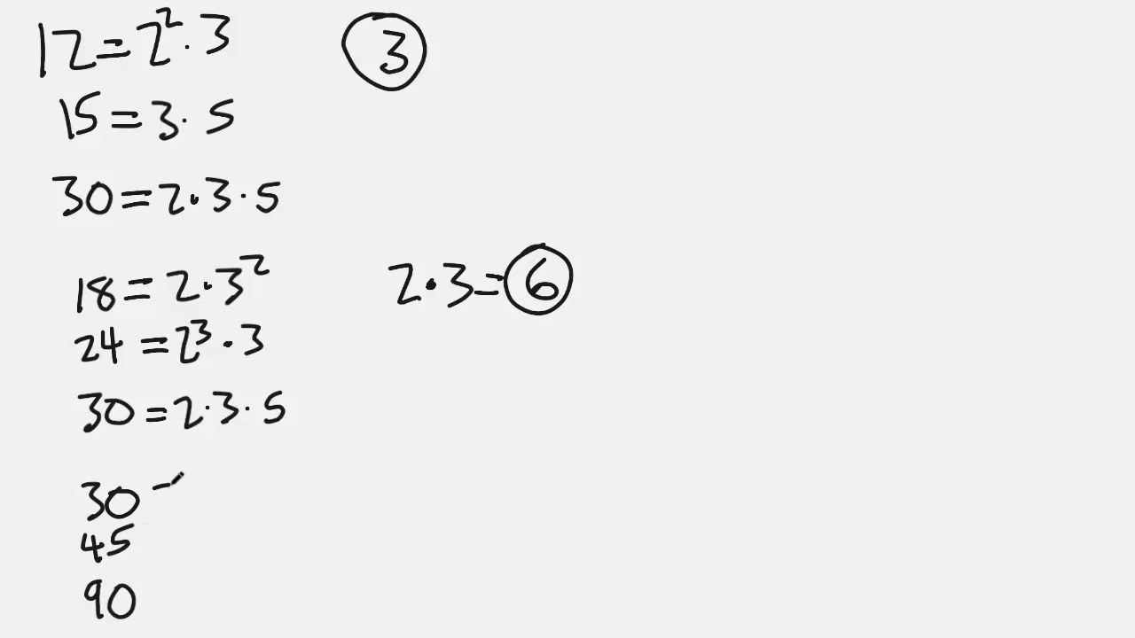
type("= 2")
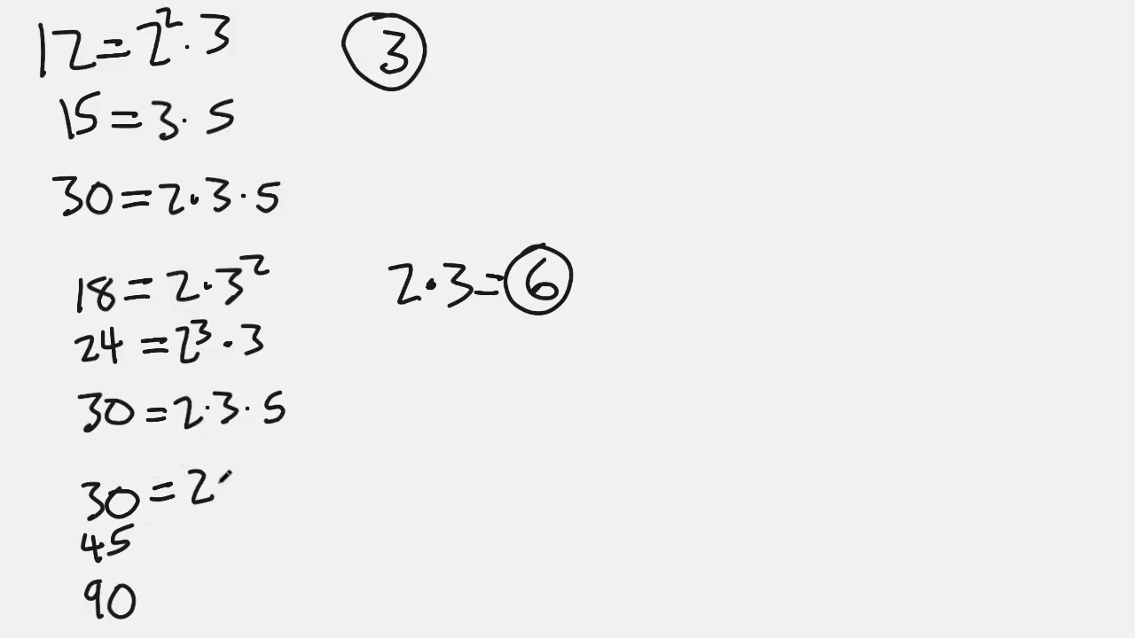
type("·3·")
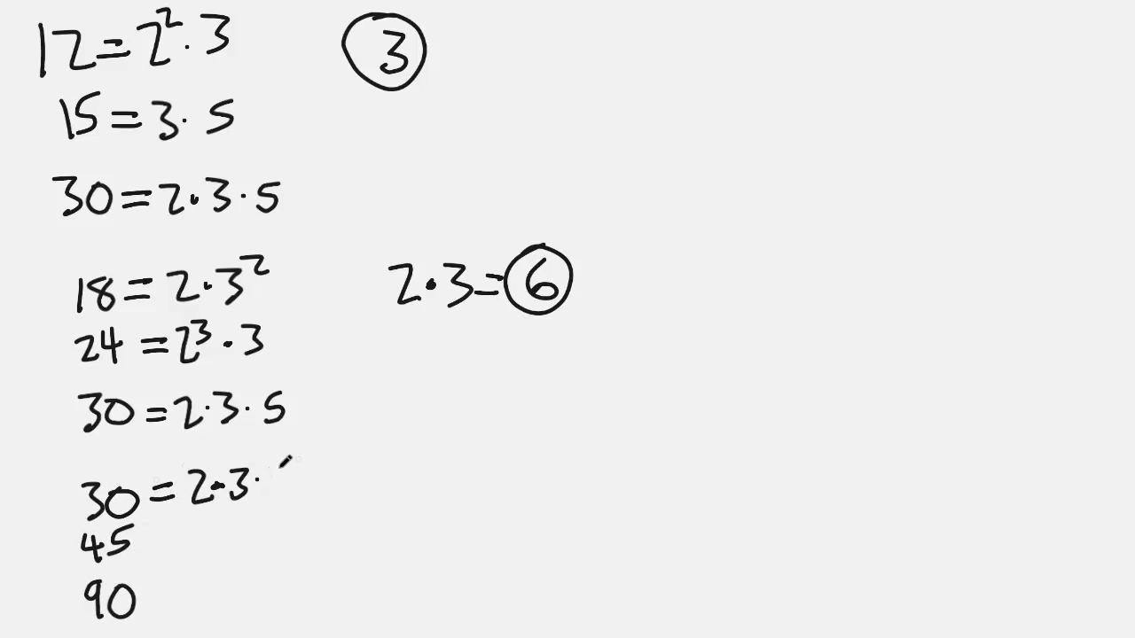
type("5")
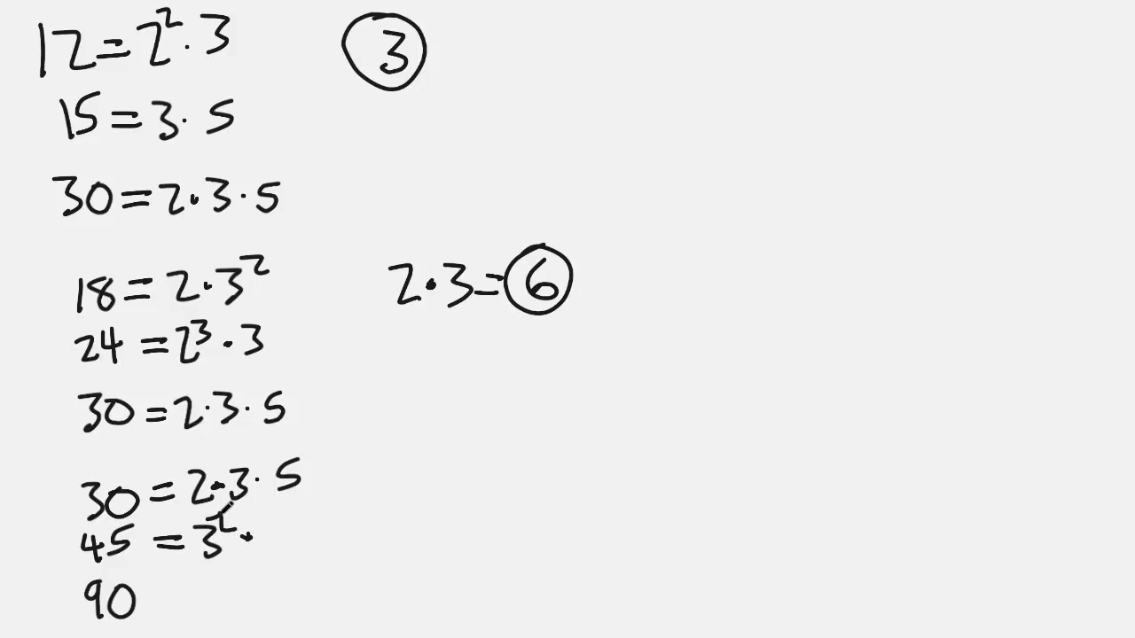
type("·5")
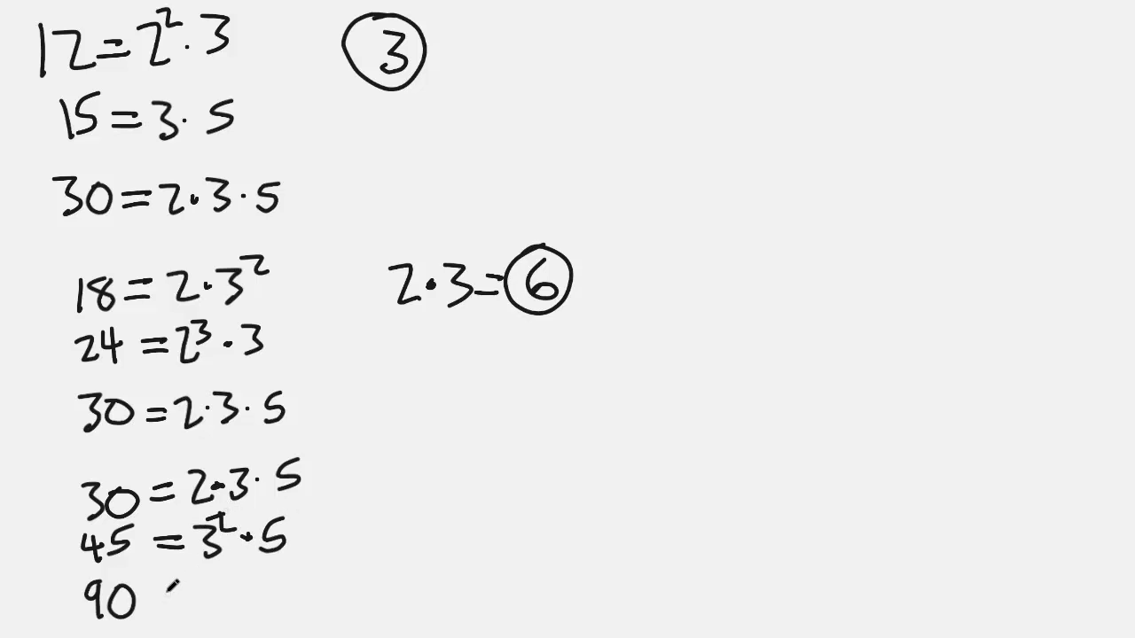
type("=")
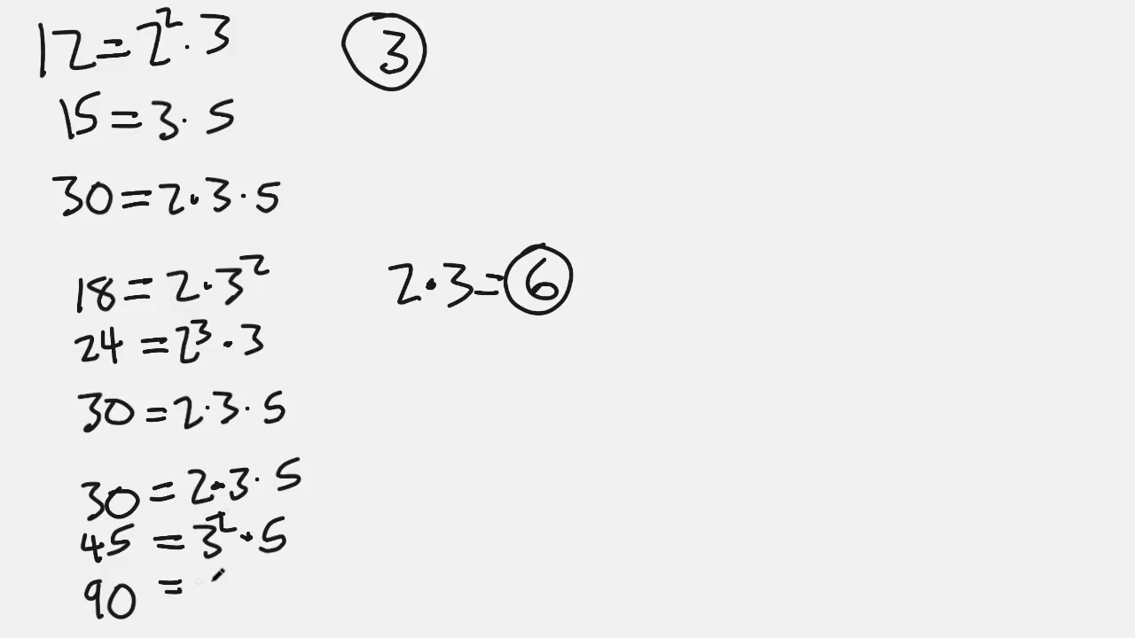
type("2·3²·5")
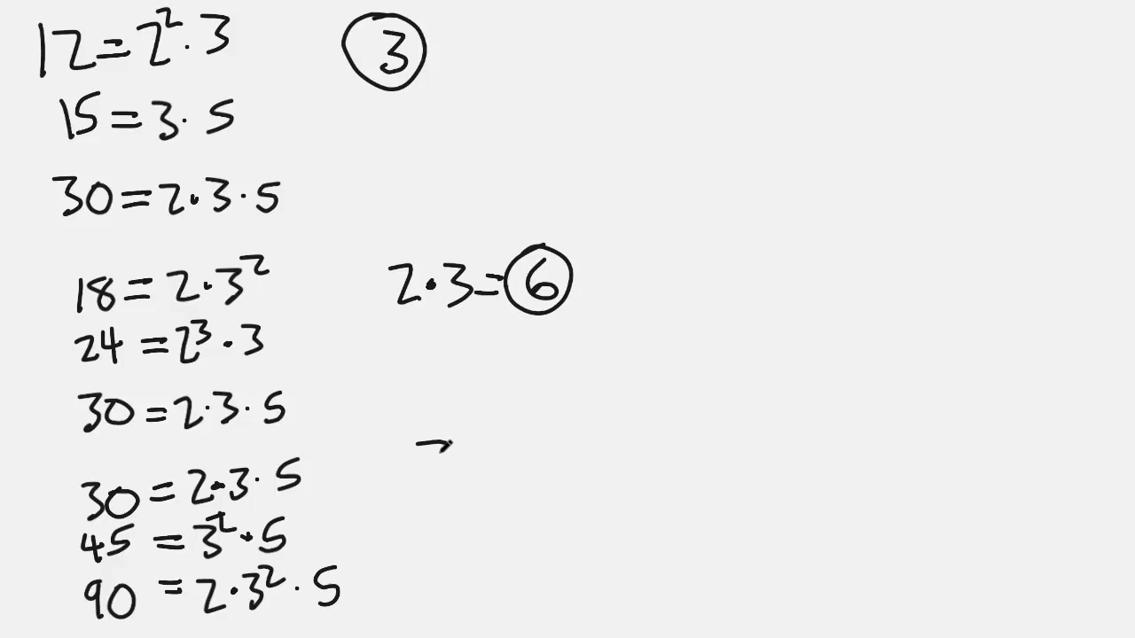
type("3·")
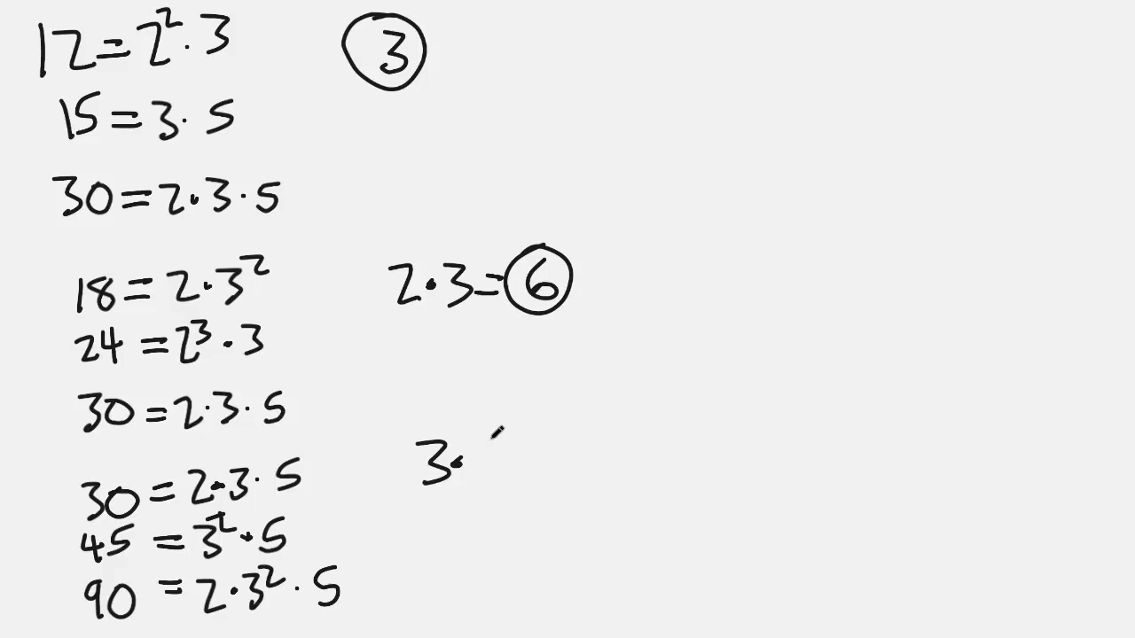
type("5")
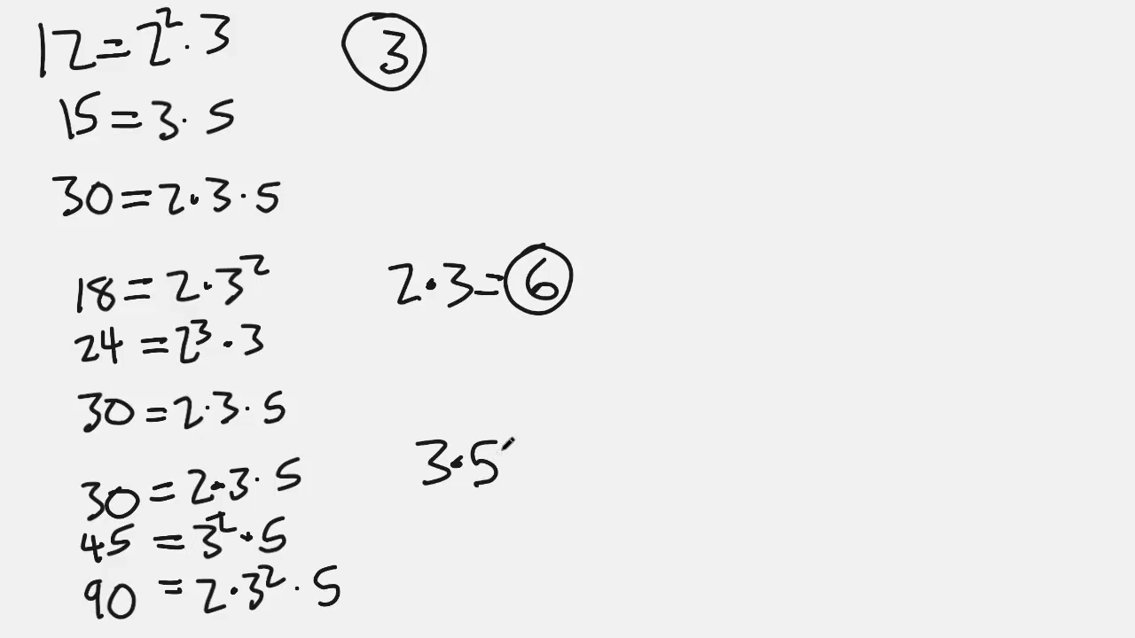
type("=1")
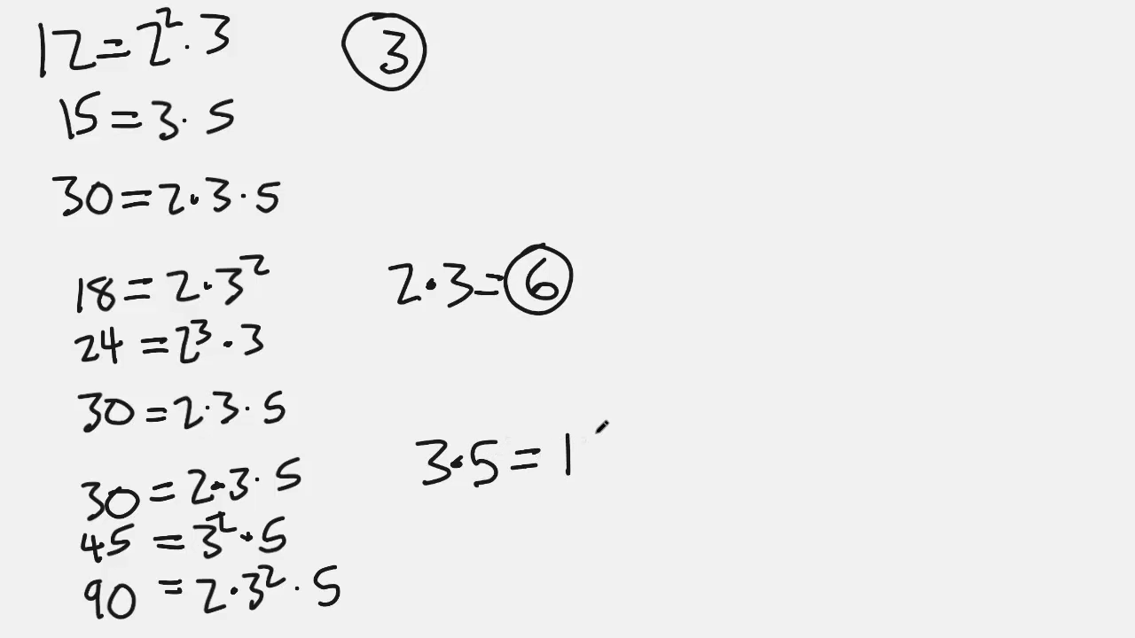